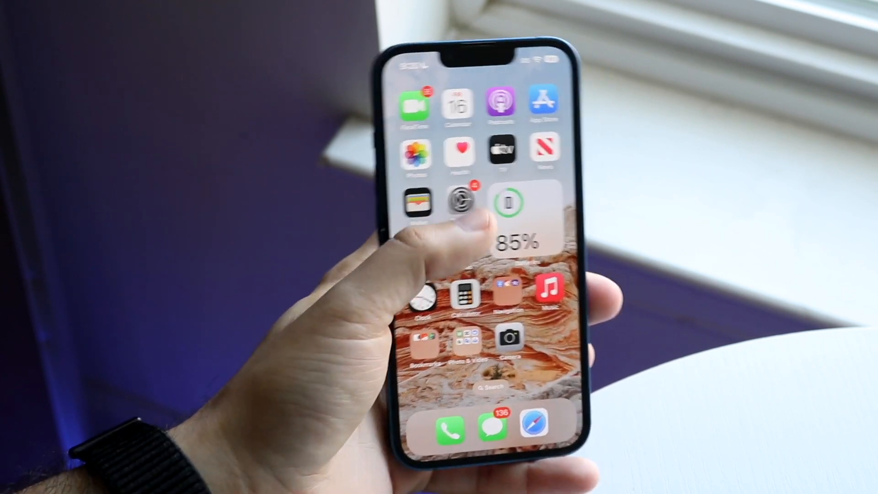
Launch the Settings app from the home screen
{"action": "left_click", "coordinate": [460, 201]}
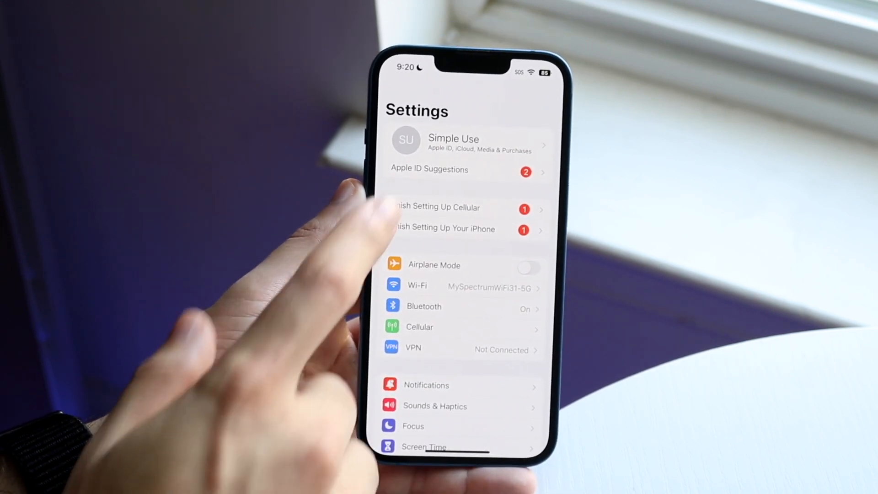
Go into the Simple Use Apple ID account page from the top banner
{"action": "left_click", "coordinate": [454, 143]}
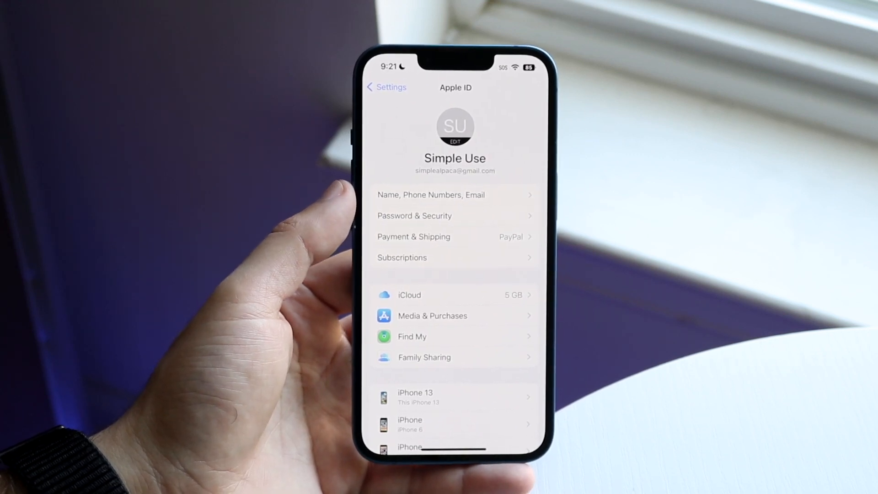
Edit the Apple ID last name to 'Uses' under Name, Phone Numbers, Email and save with Done
{"action": "left_click", "coordinate": [431, 195]}
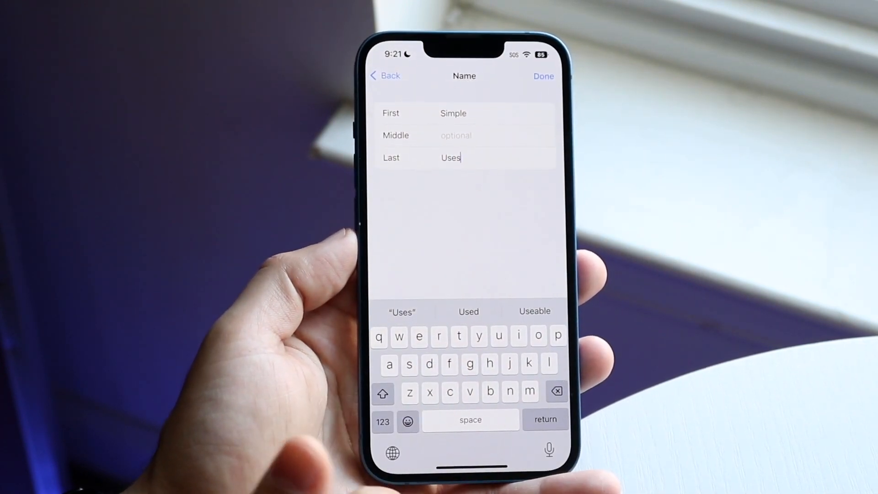
{"action": "left_click", "coordinate": [542, 76]}
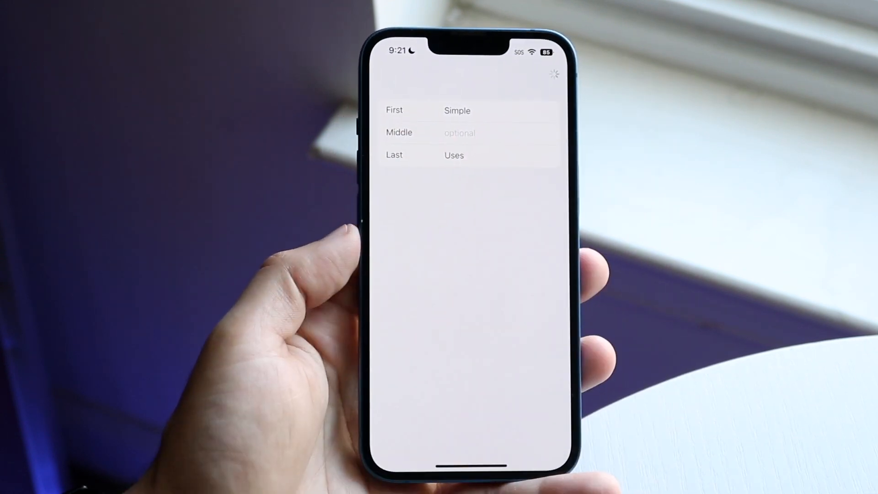